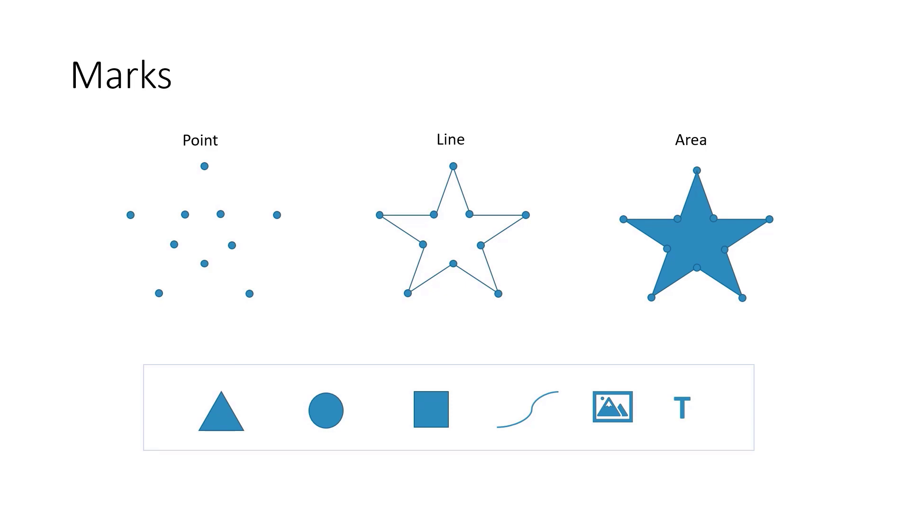
Step: Advance the slideshow to the Point slide showing a single point in a bordered frame
{"action": "key", "text": "right"}
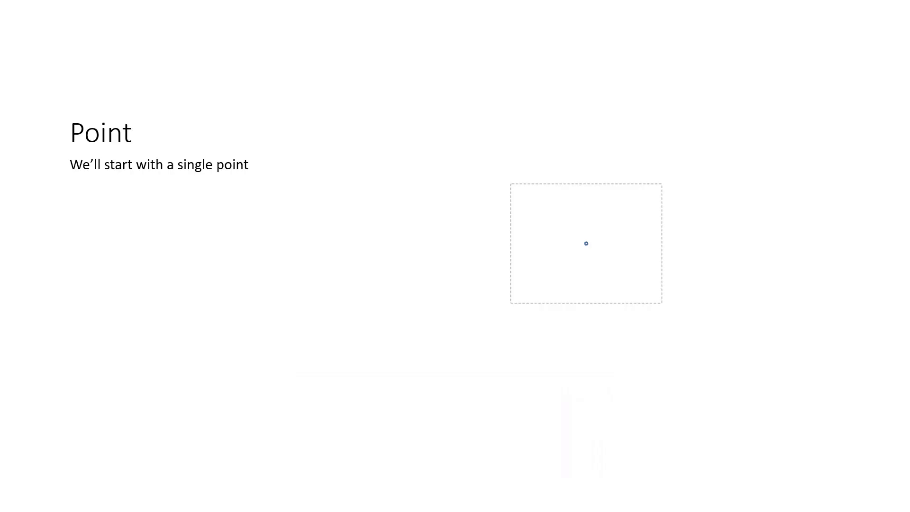